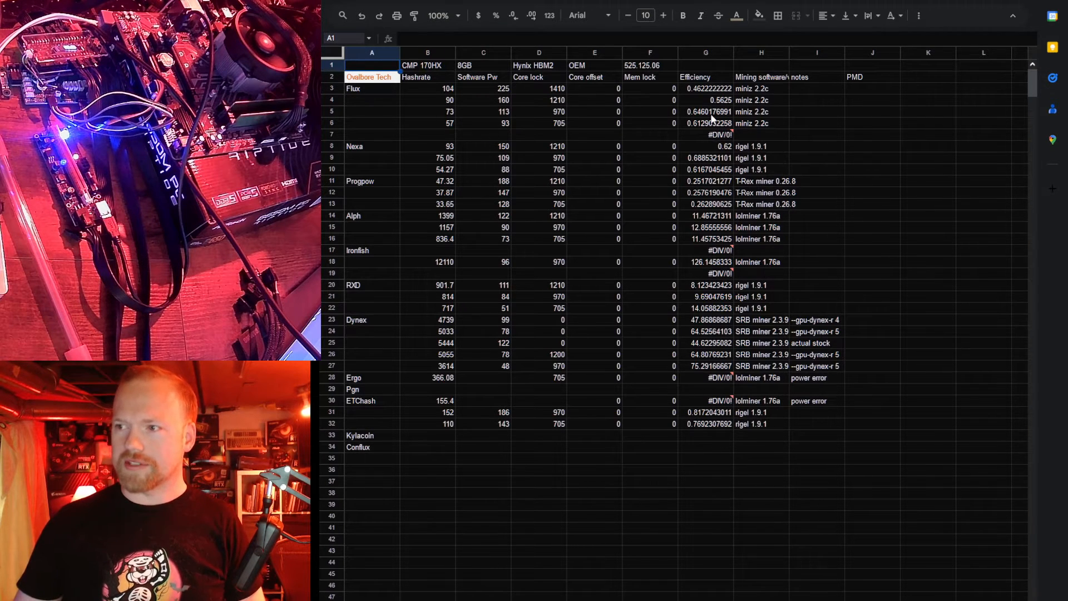
Fill the best Flux efficiency cell (0.6460176991) green.
click(705, 111)
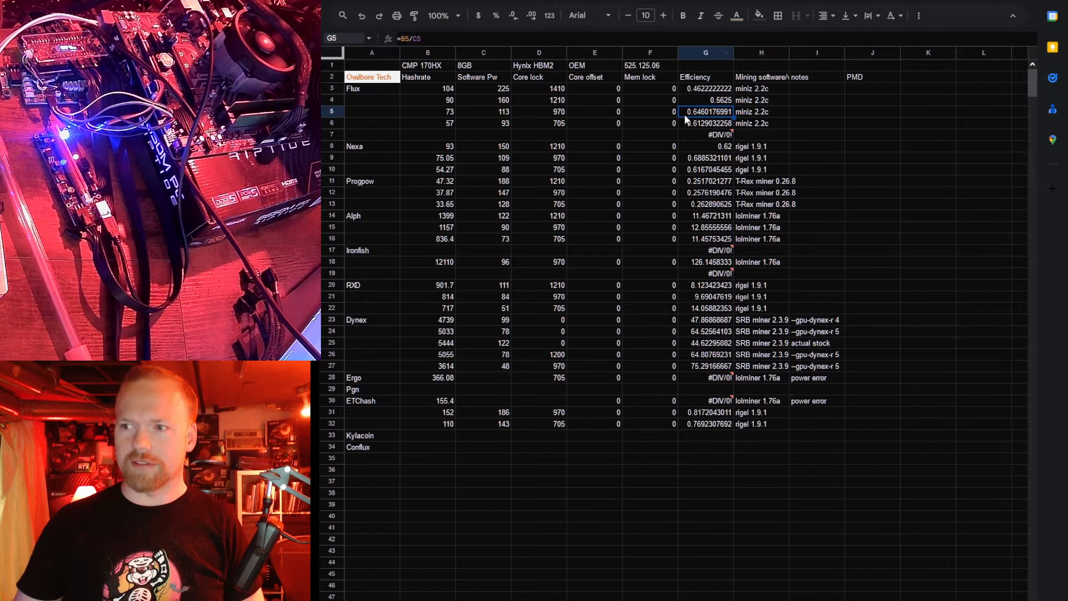
mouse_move(757, 14)
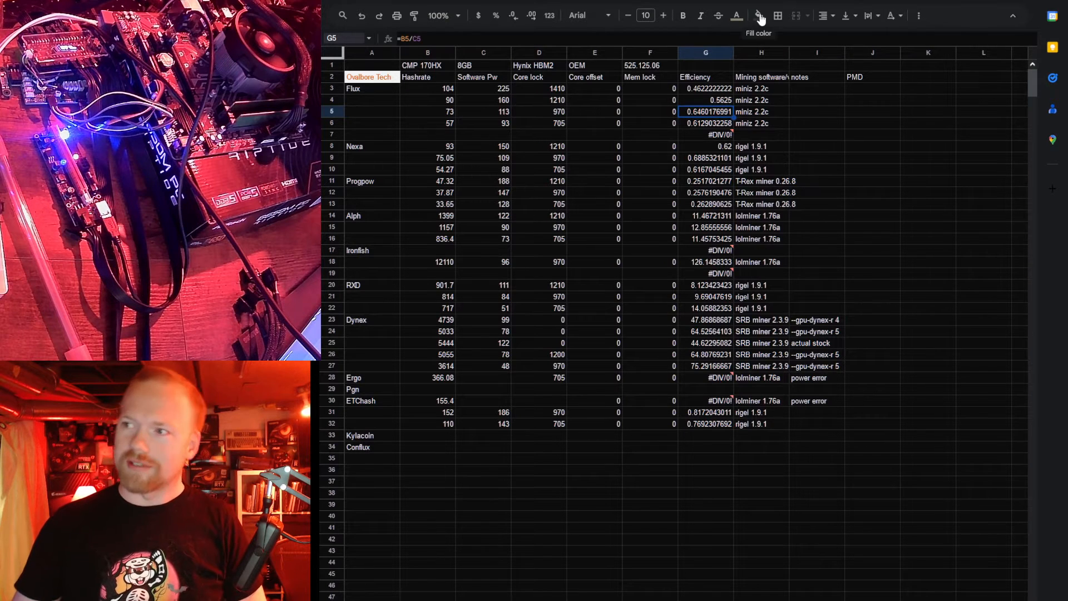
click(757, 14)
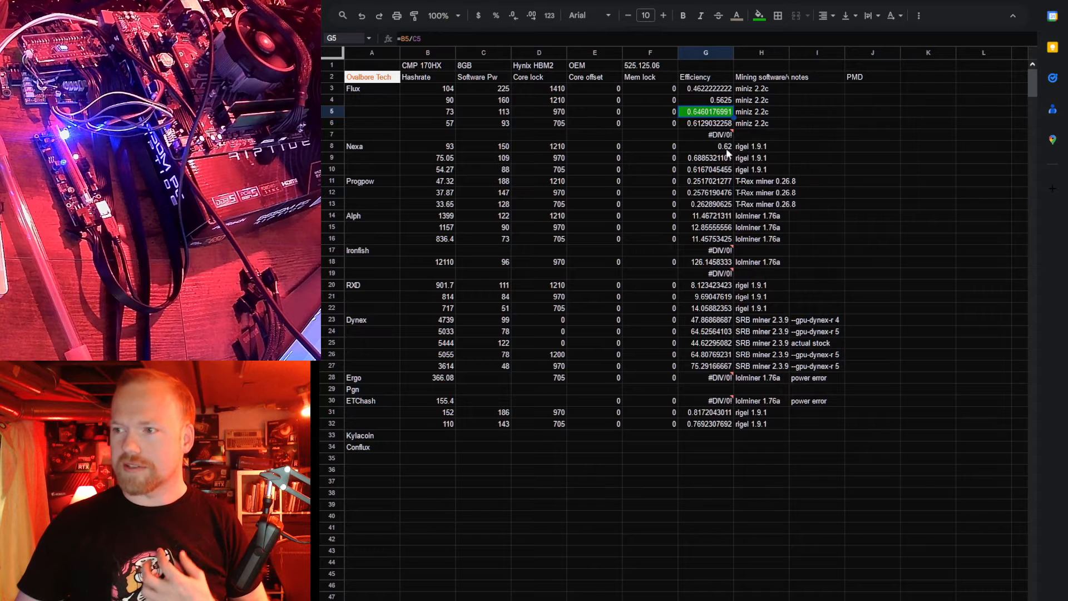
Fill the best Nexa efficiency cell (0.6885321101) green.
click(706, 157)
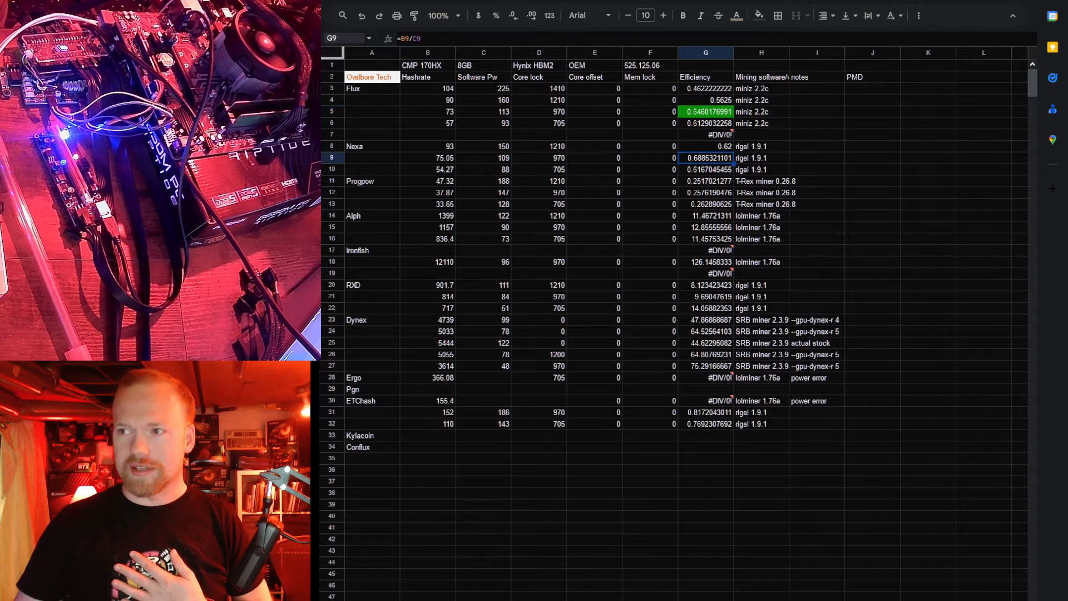
click(757, 14)
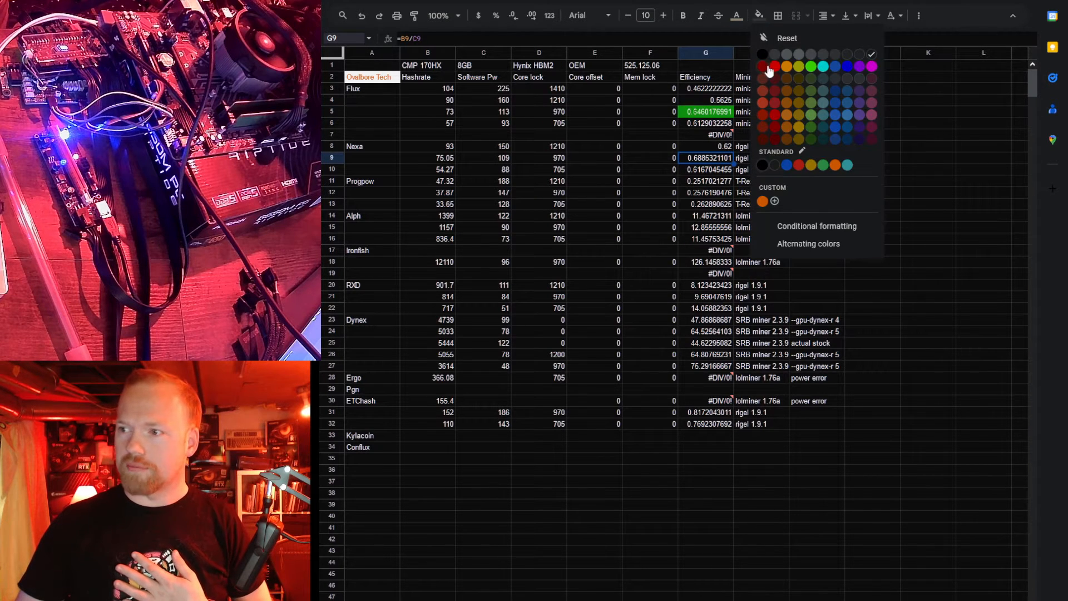
click(773, 65)
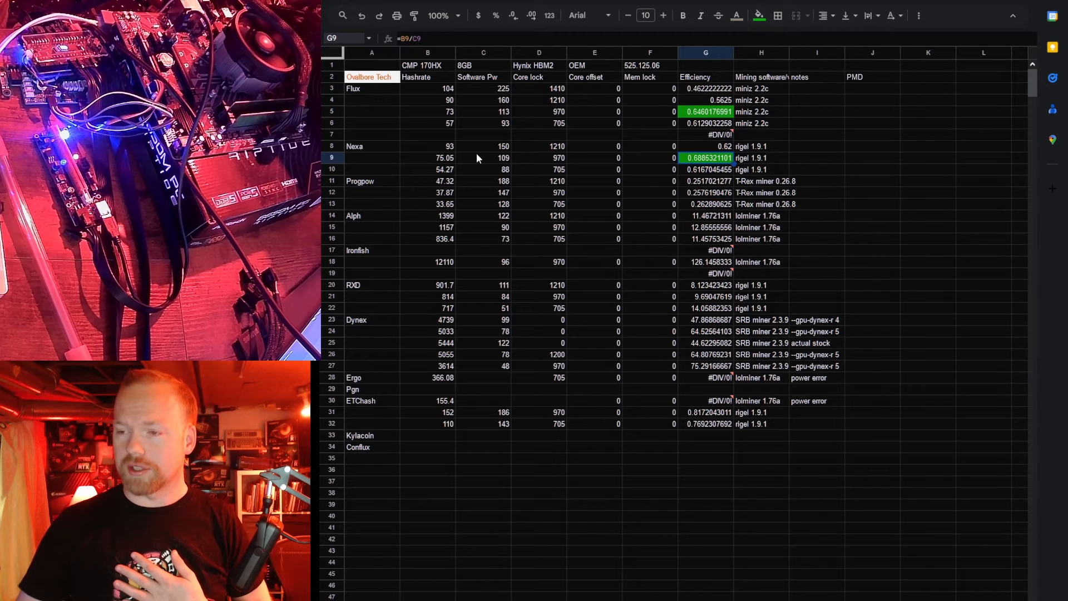
mouse_move(468, 149)
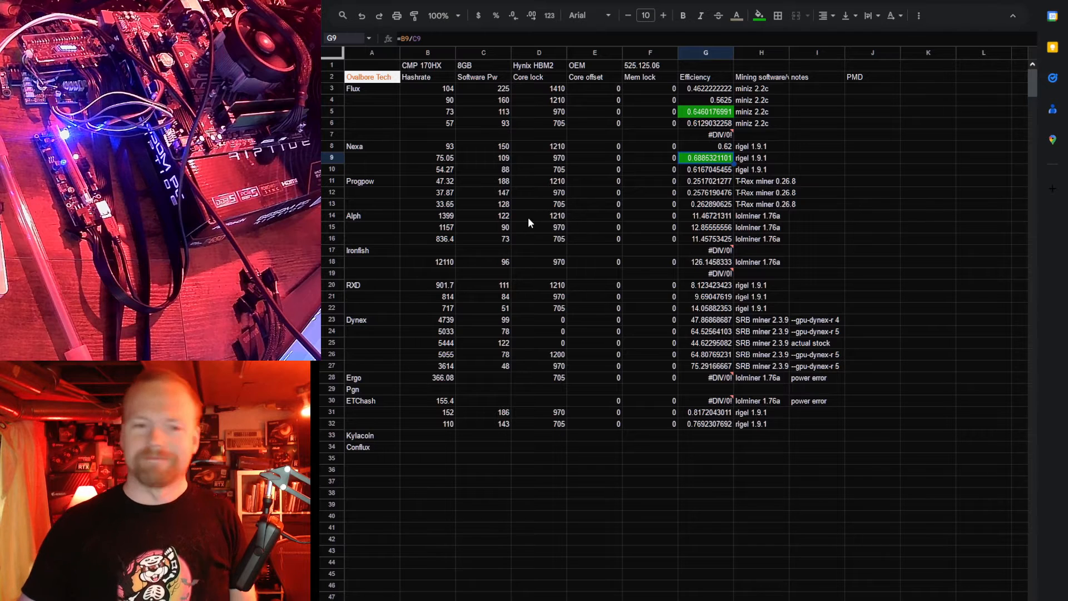
mouse_move(577, 234)
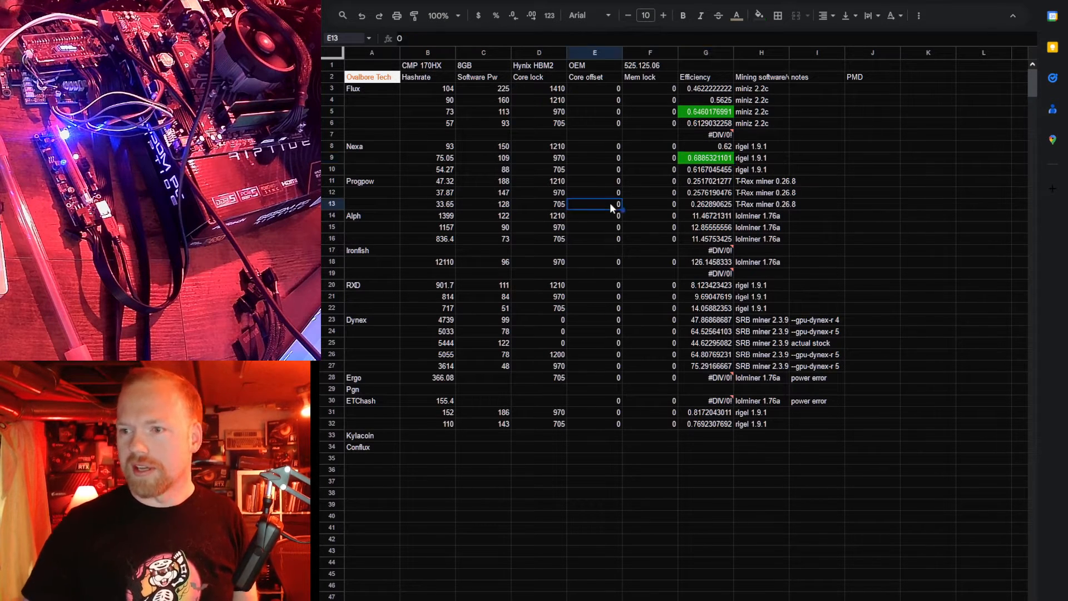
Highlight the Progpow efficiency 0.262890625 green and check the Ironfish #DIV/0! value.
click(705, 203)
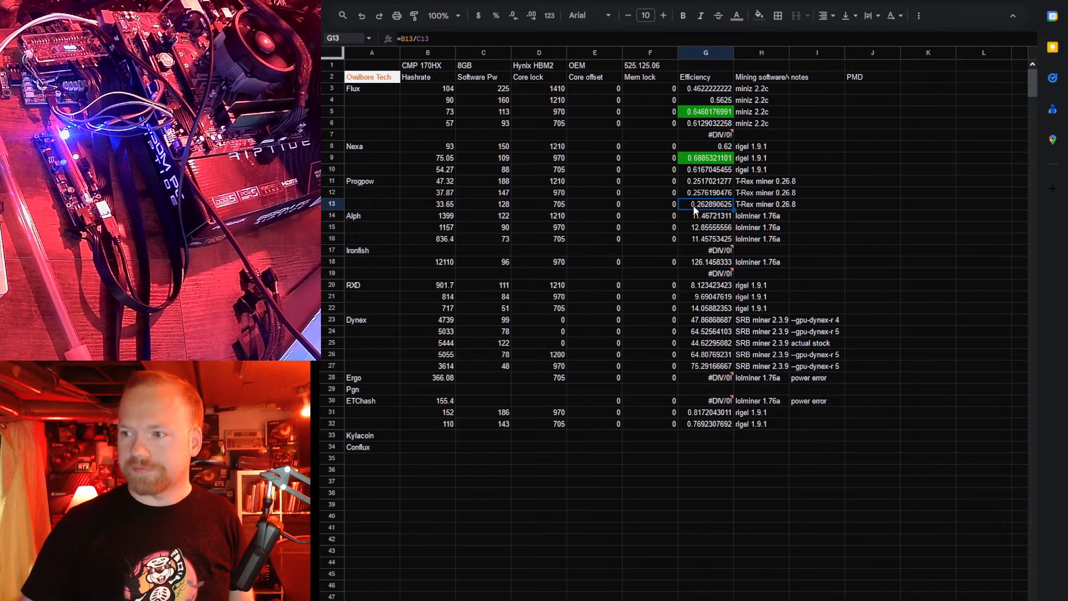
mouse_move(736, 15)
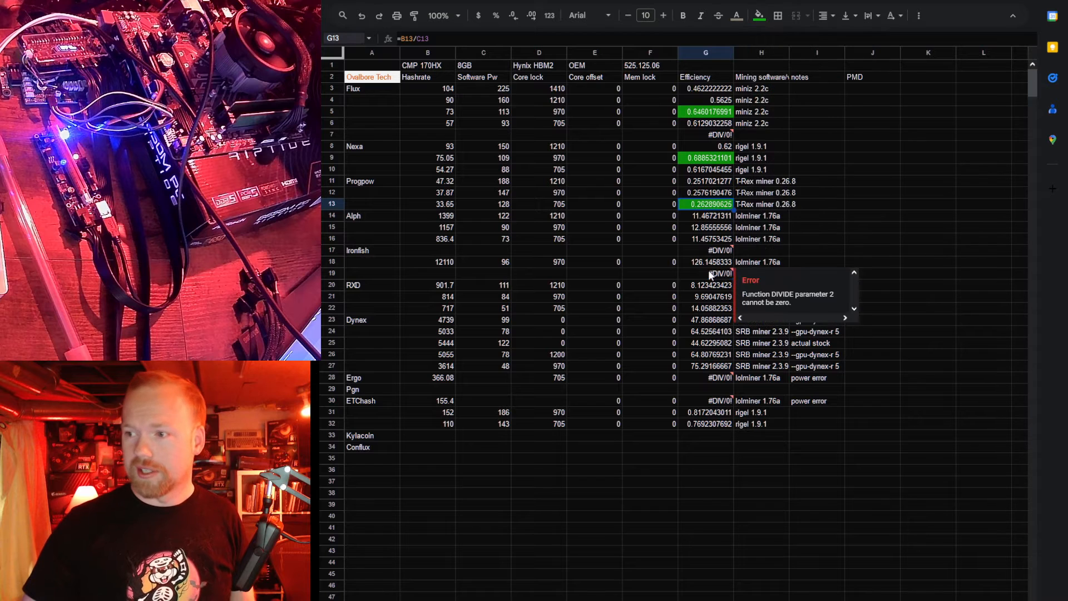
click(706, 261)
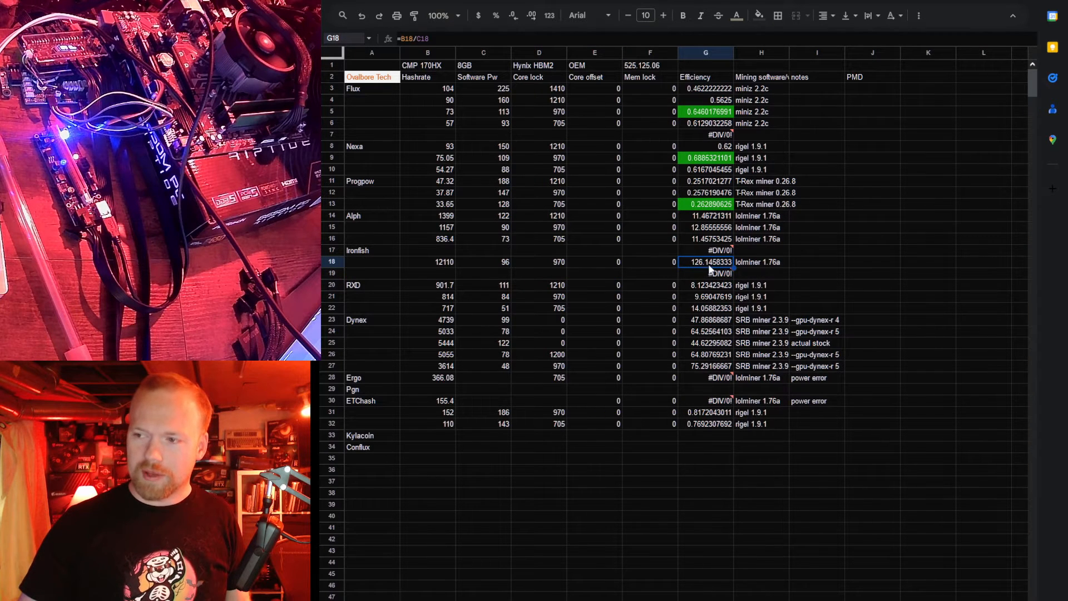
mouse_move(527, 270)
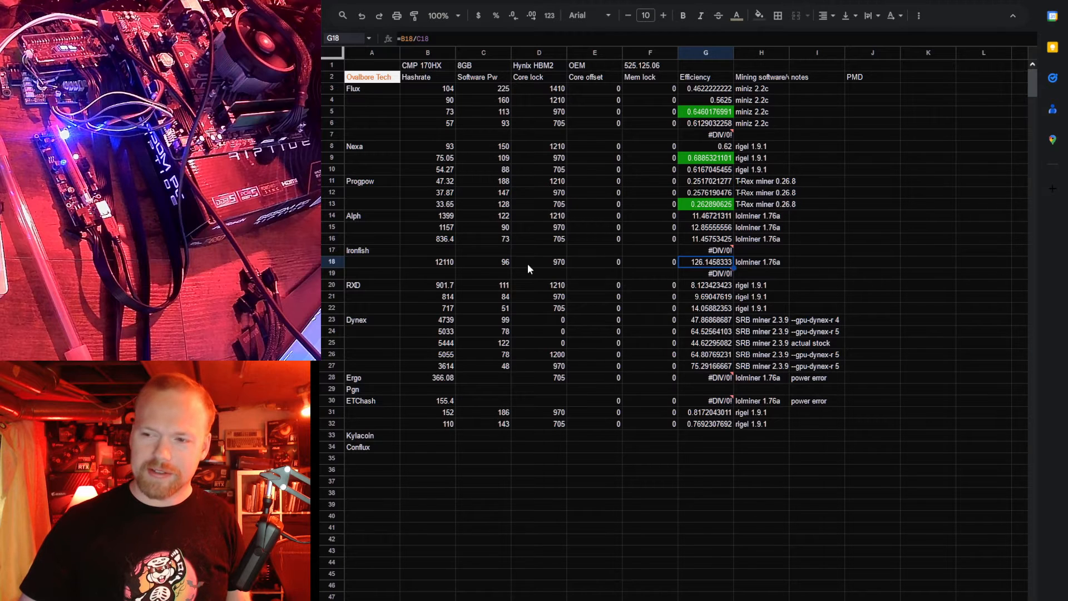
mouse_move(725, 267)
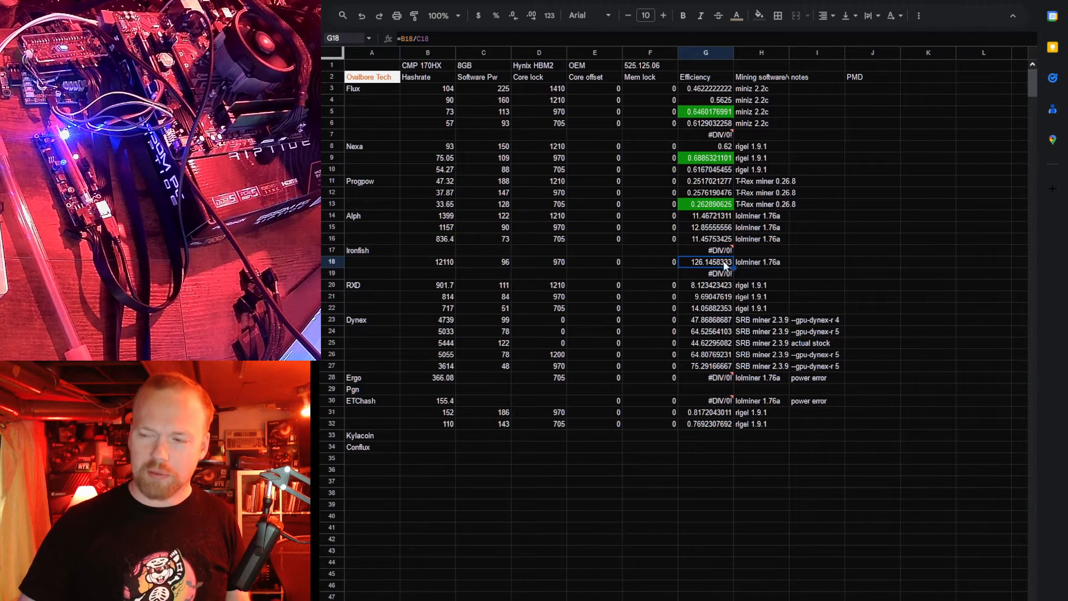
mouse_move(682, 308)
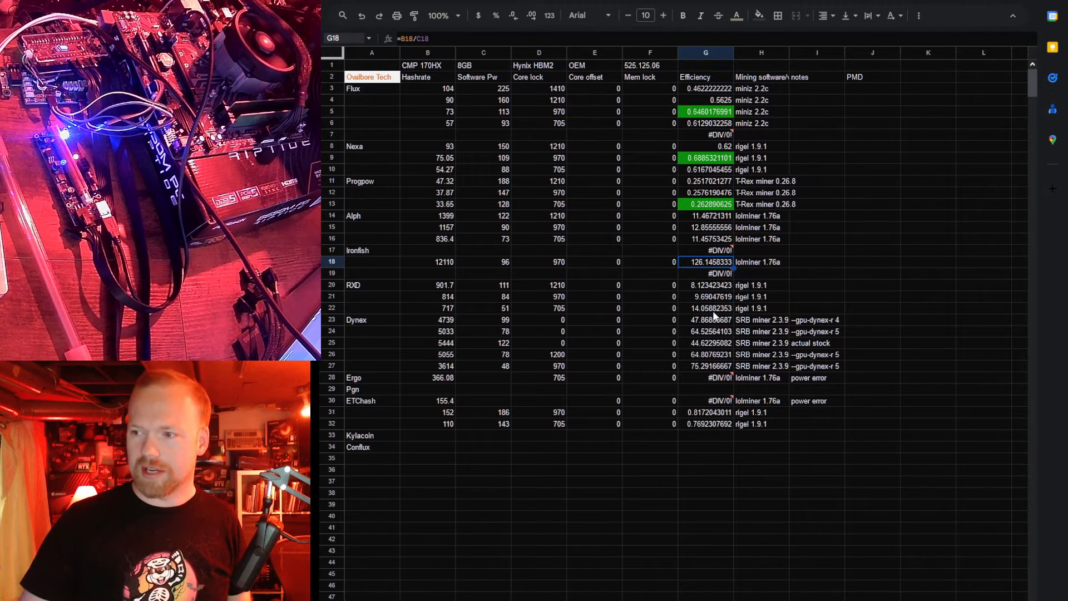
Fill the RXD efficiency 14.05882353 green and select the Dynex rows B23:H27.
click(705, 308)
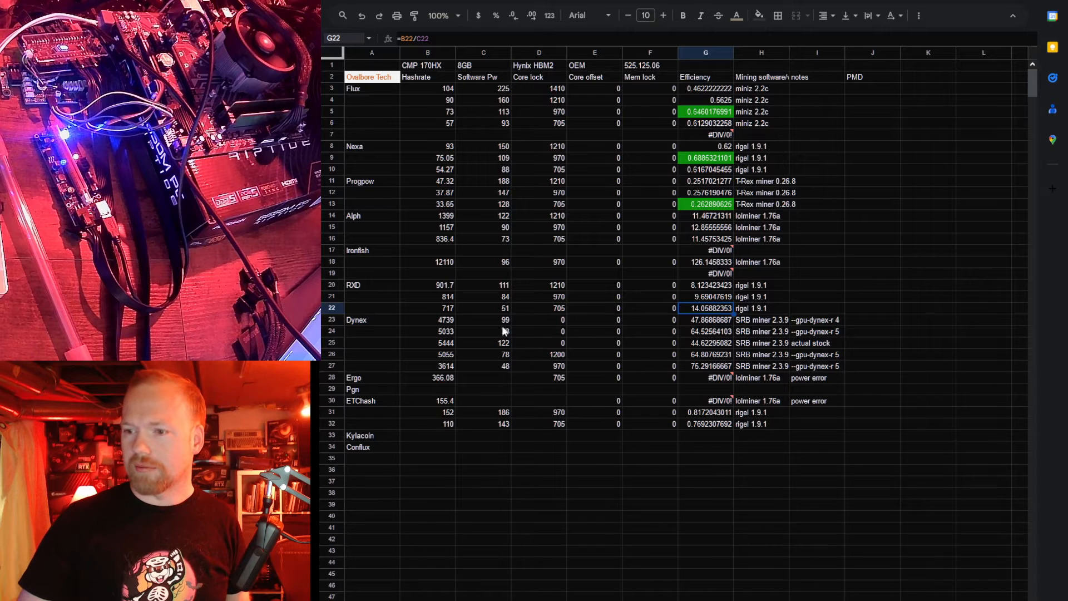
click(736, 14)
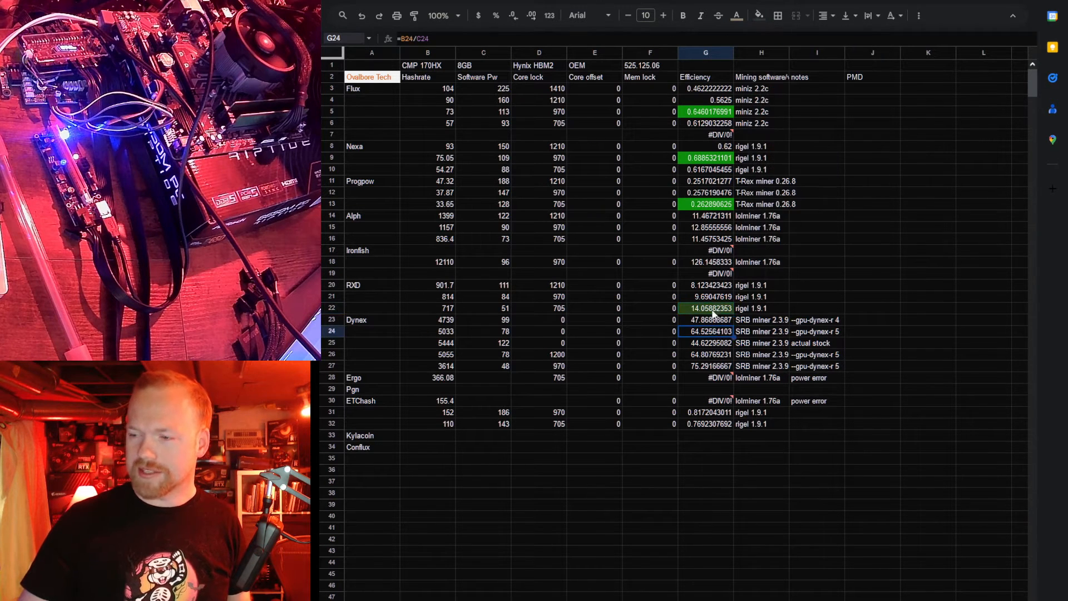
click(705, 308)
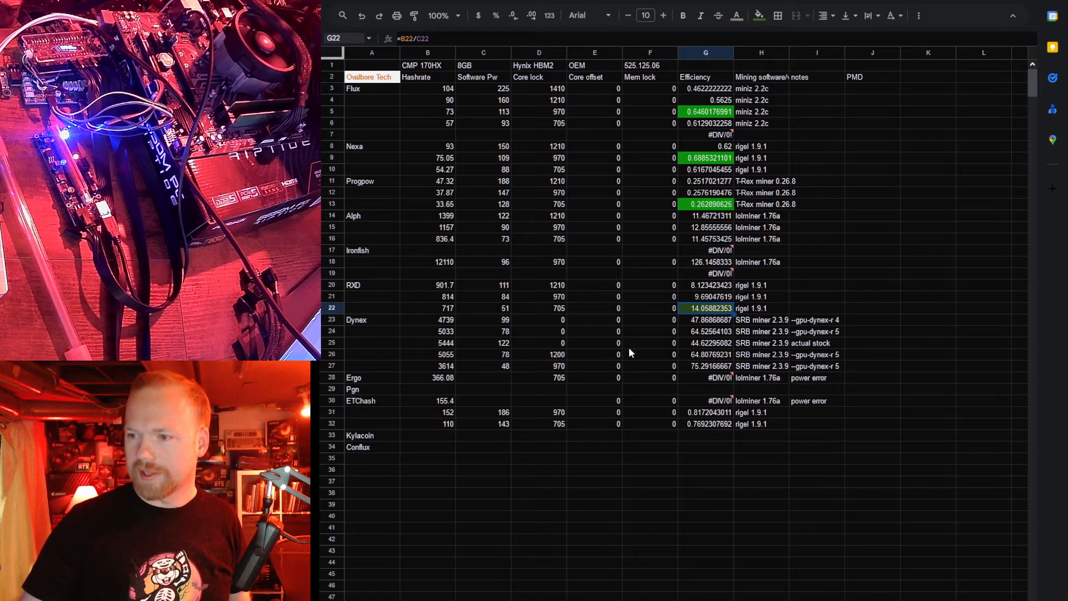
drag(705, 320, 761, 366)
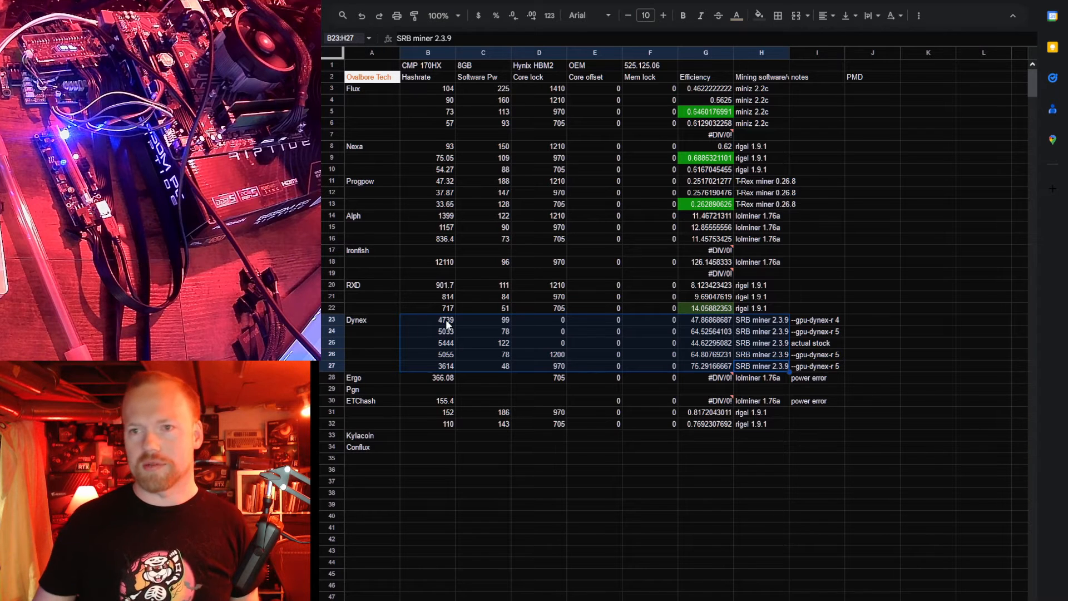
mouse_move(625, 325)
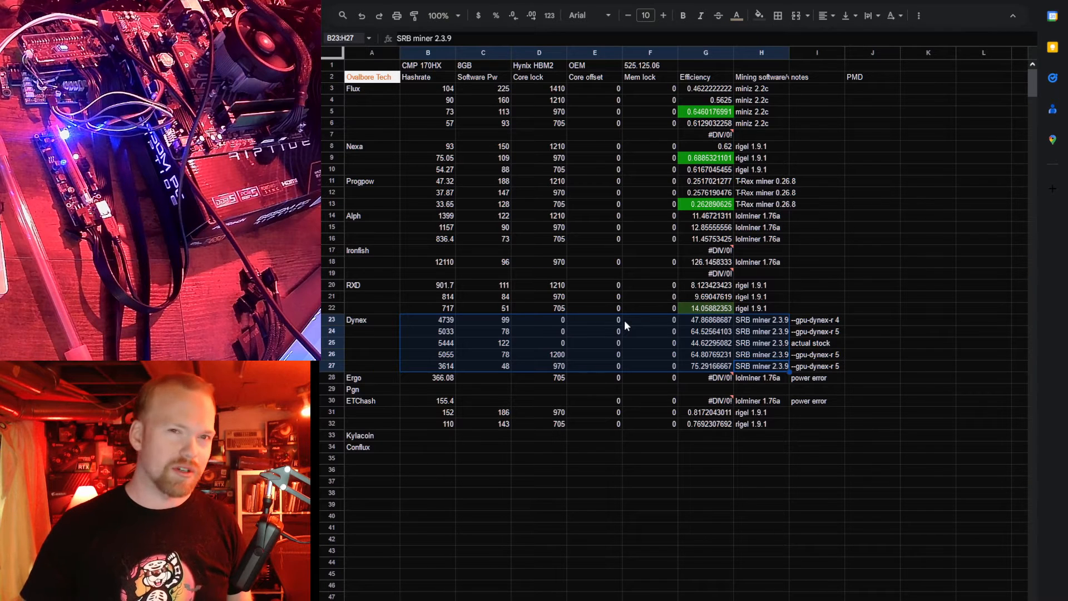
click(705, 377)
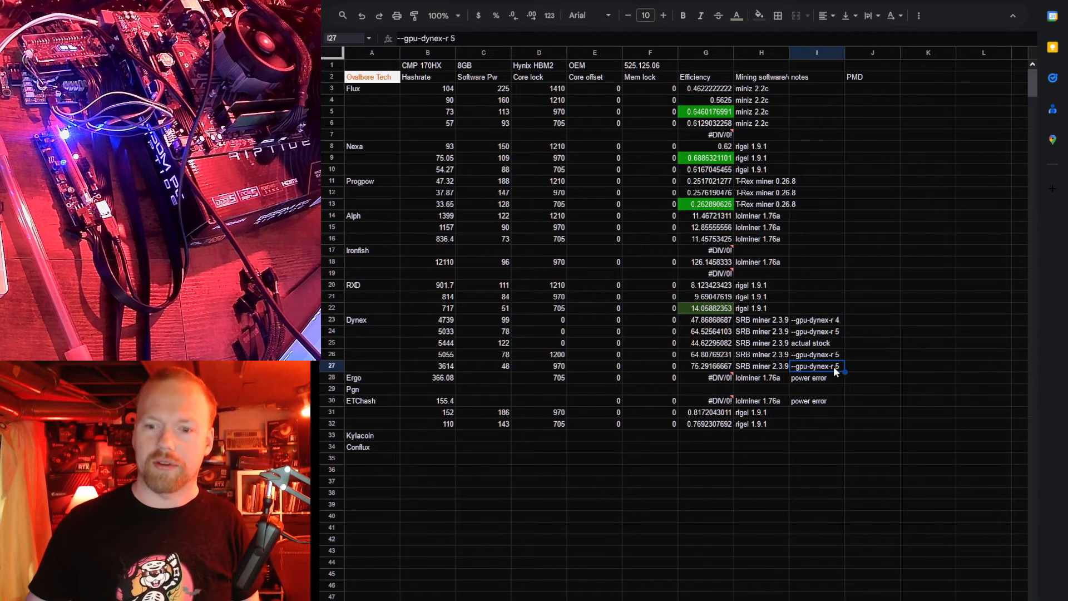
mouse_move(793, 401)
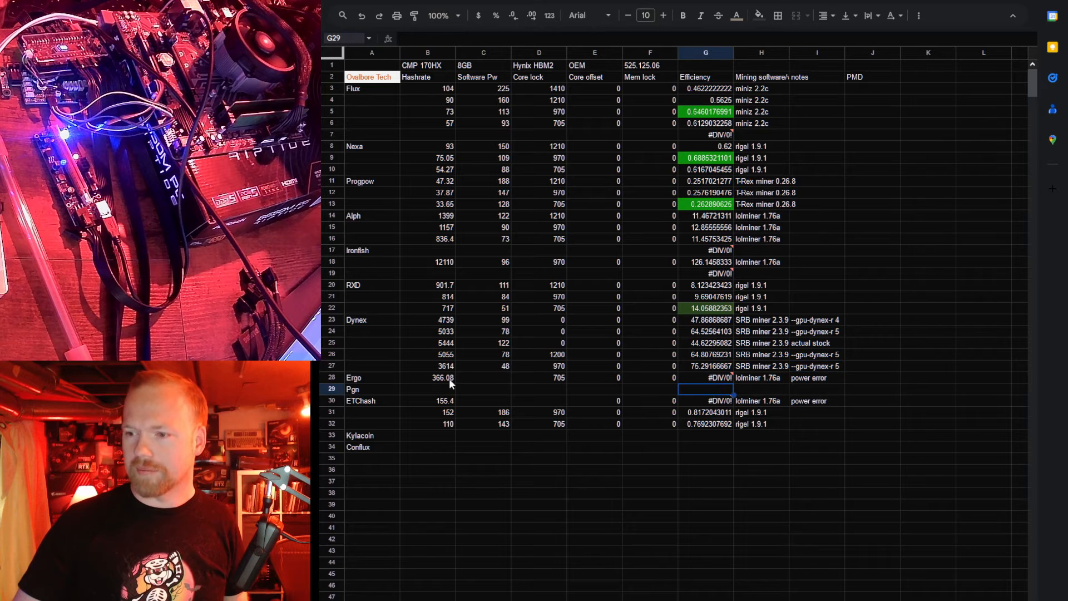
Enter 145 as Ergo's software power so its efficiency becomes 2.524689655.
click(482, 377)
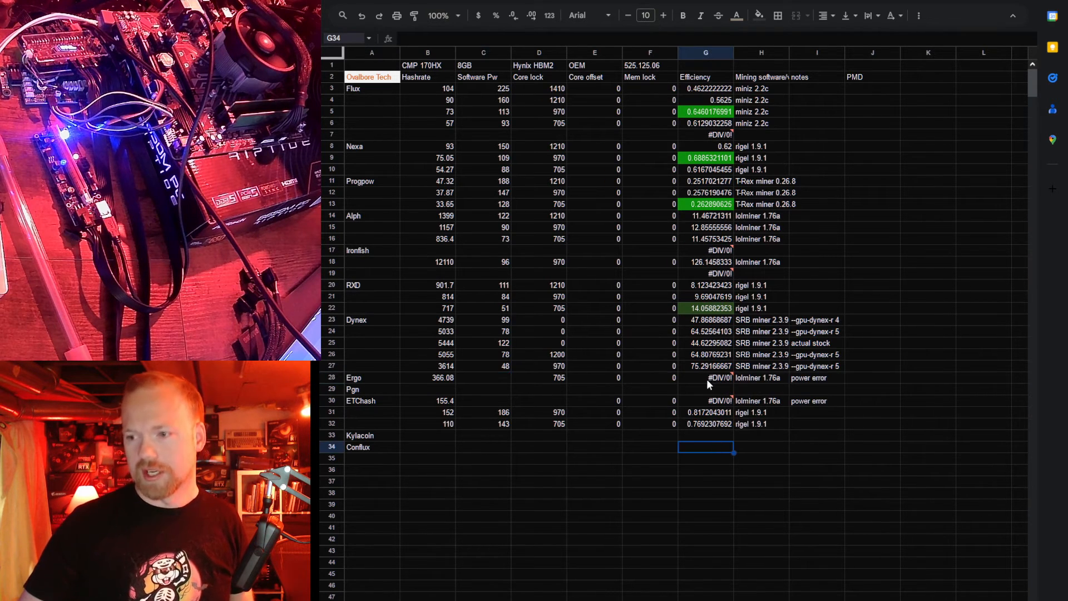
click(484, 377)
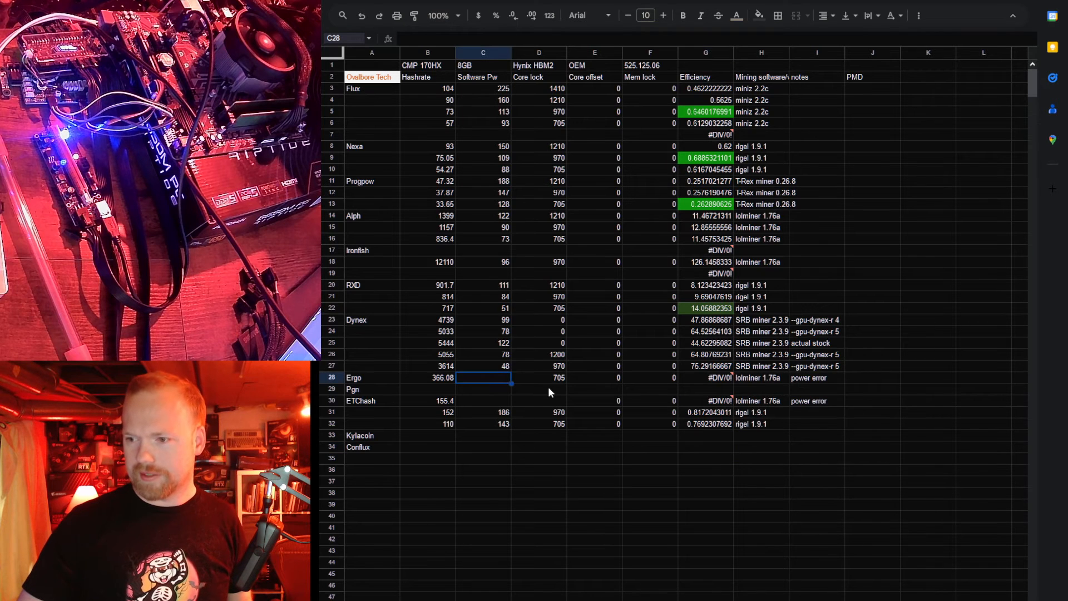
text(145)
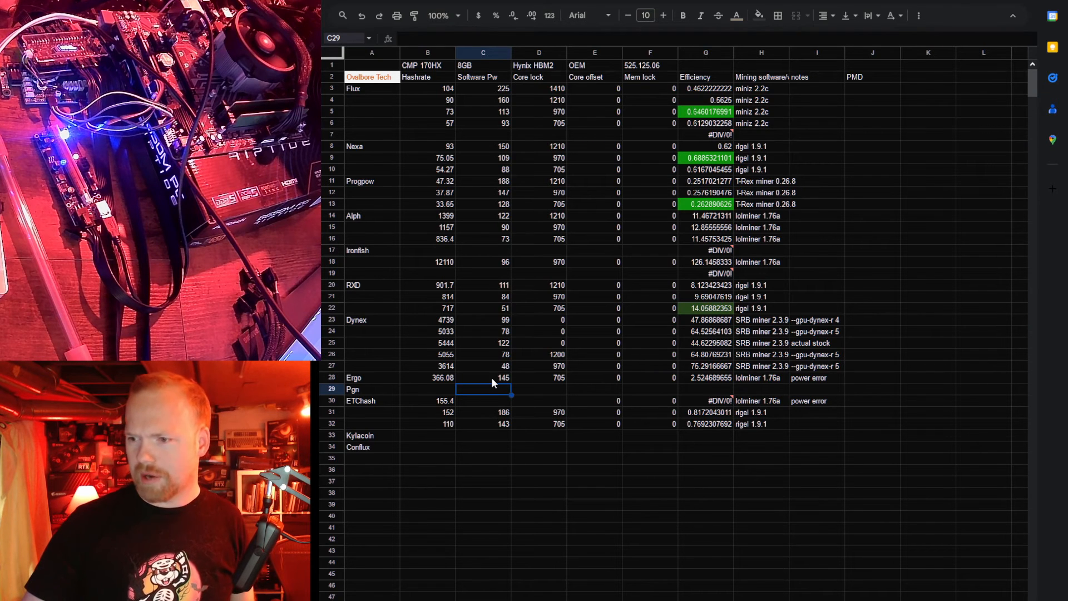
click(483, 377)
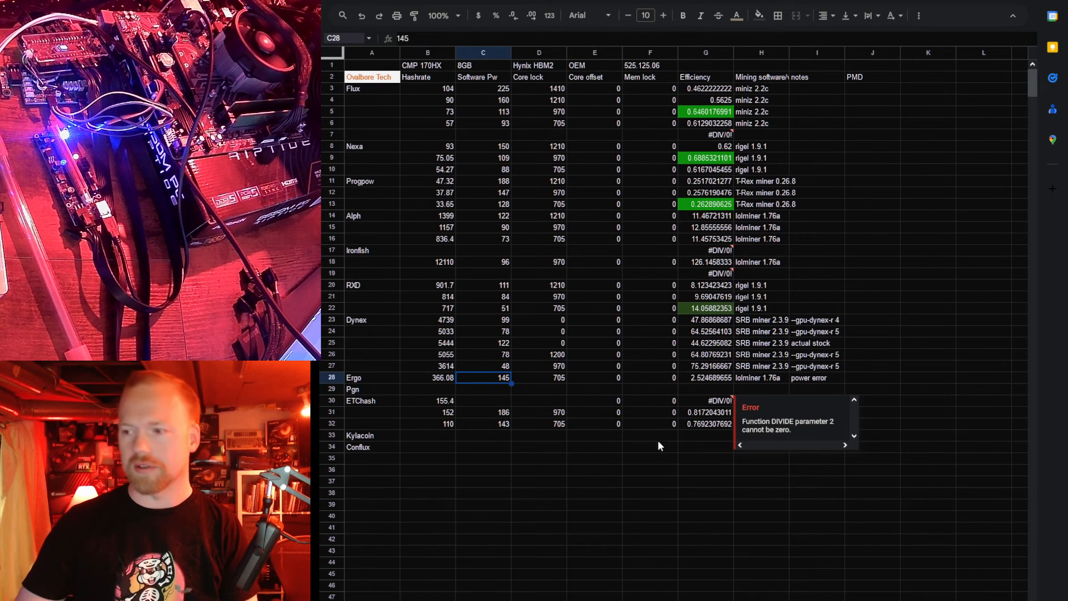
click(649, 457)
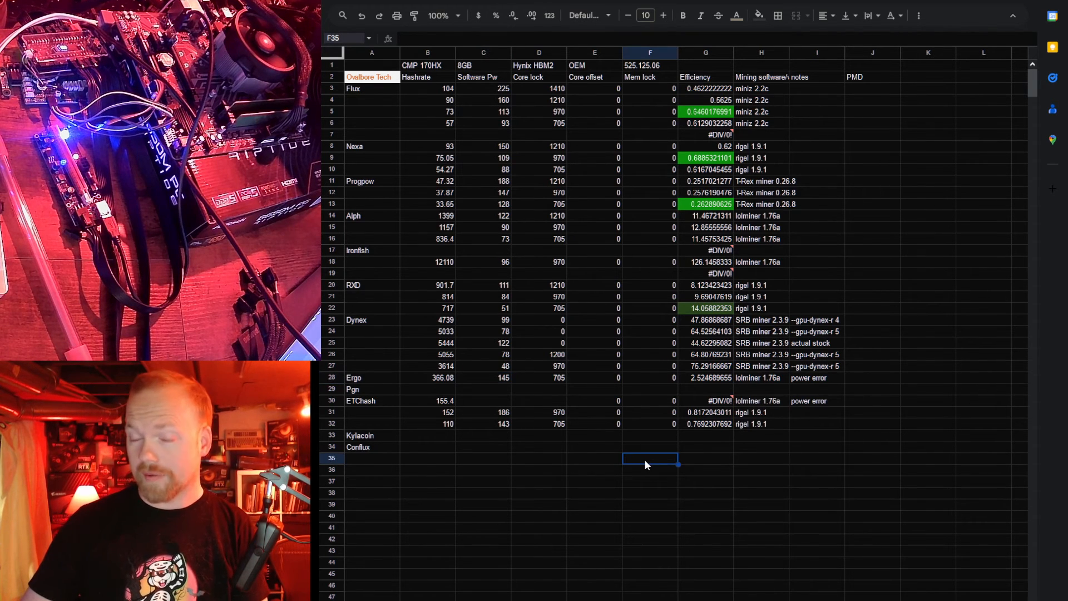
Fill the ETChash efficiency cell 0.8172043011 green.
click(706, 412)
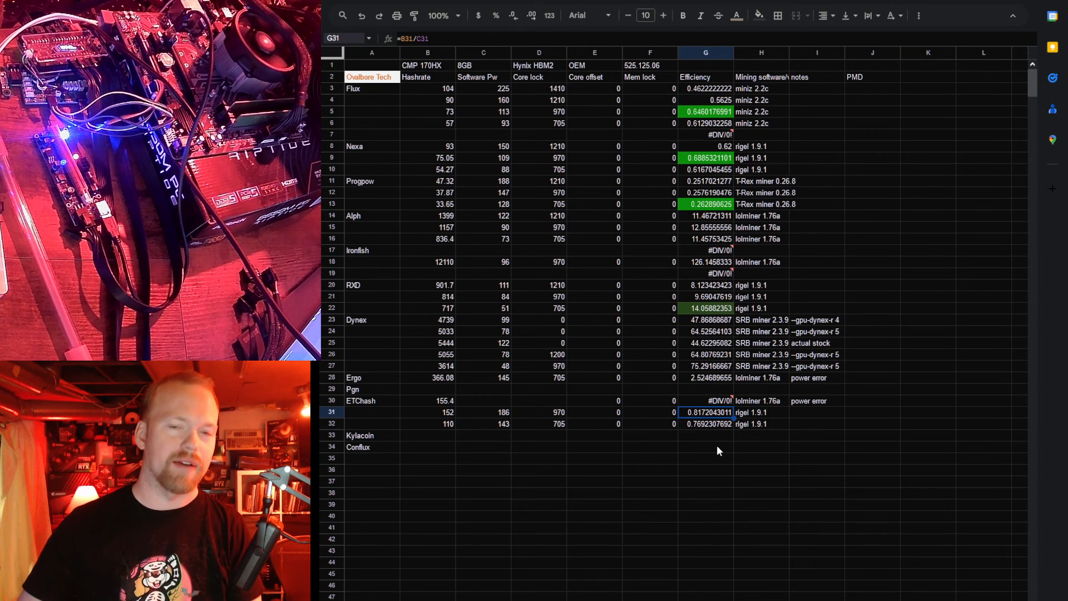
click(705, 447)
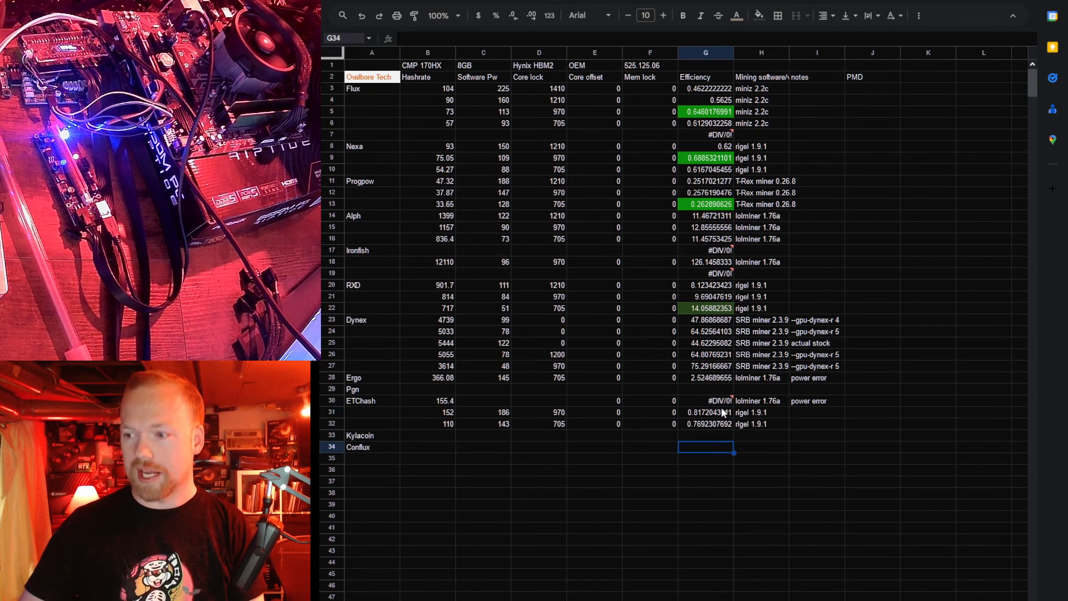
click(706, 422)
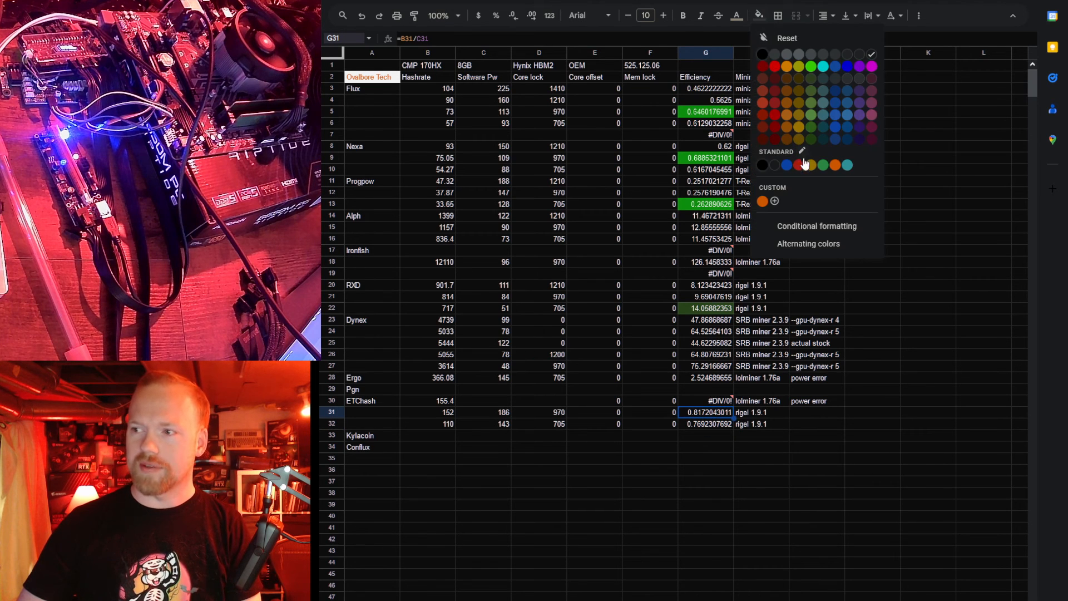
click(705, 434)
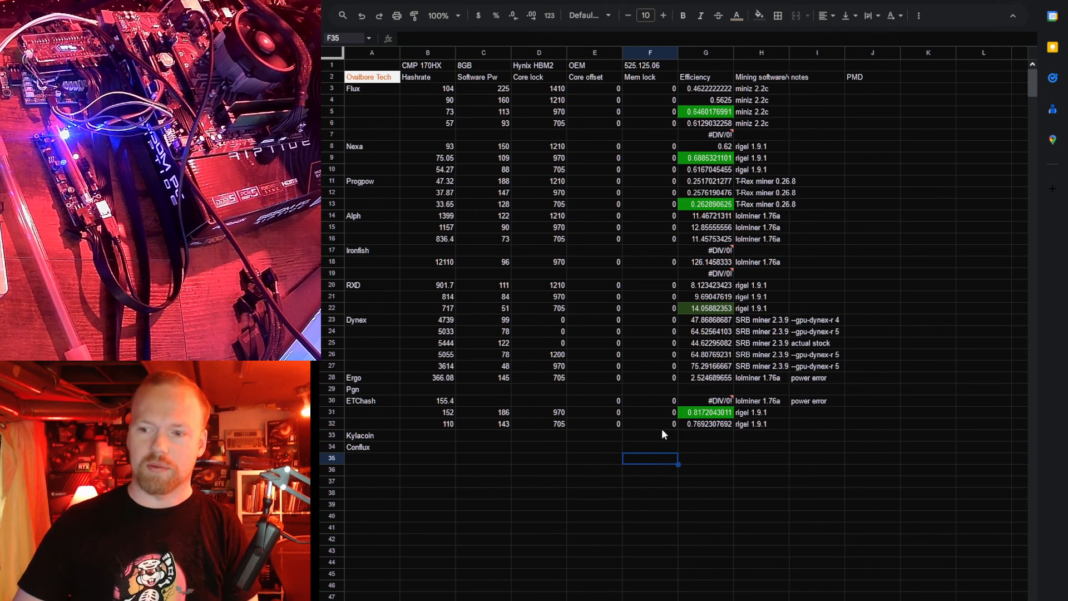
mouse_move(499, 405)
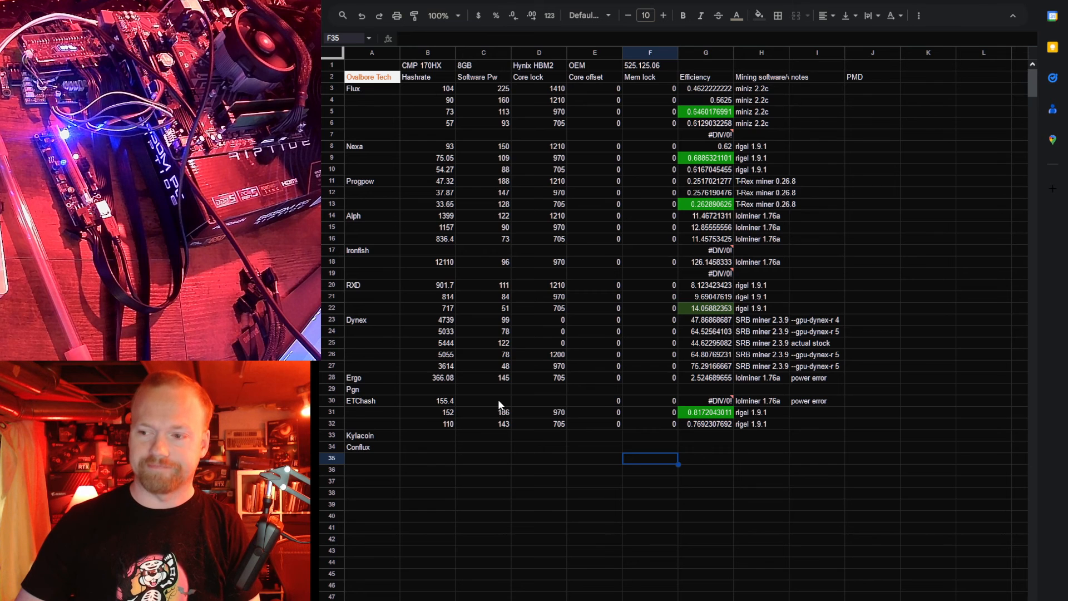